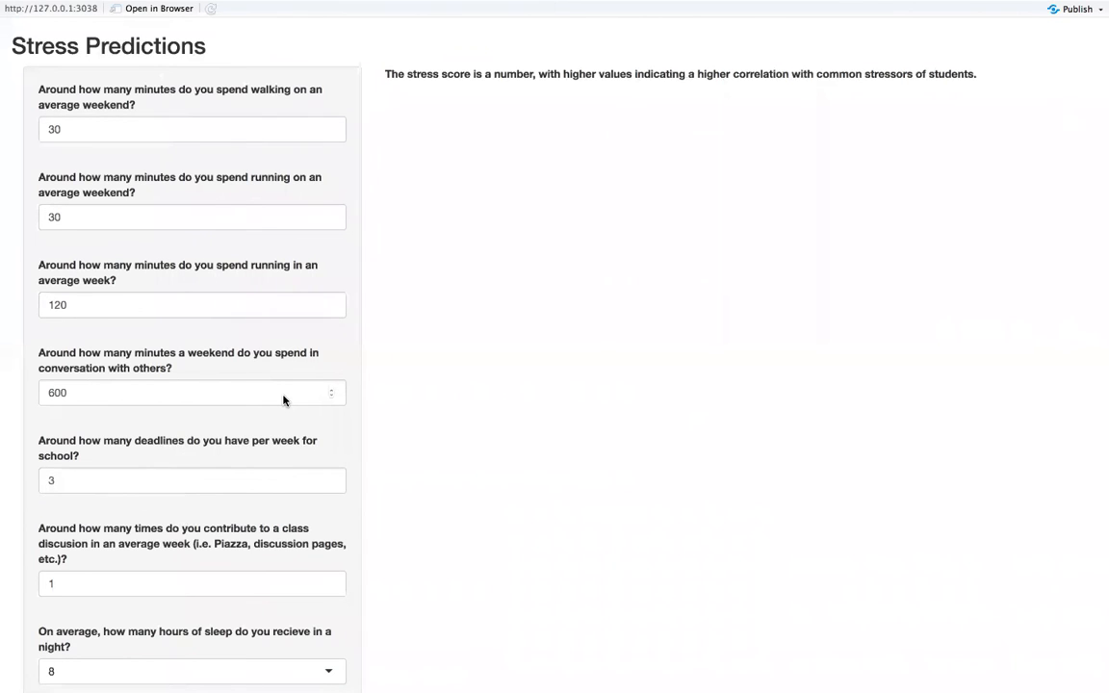
Scroll through the survey to reach the Submit area for the 3.188 low-stress result.
{"action": "scroll", "scroll_direction": "down", "scroll_amount": 3}
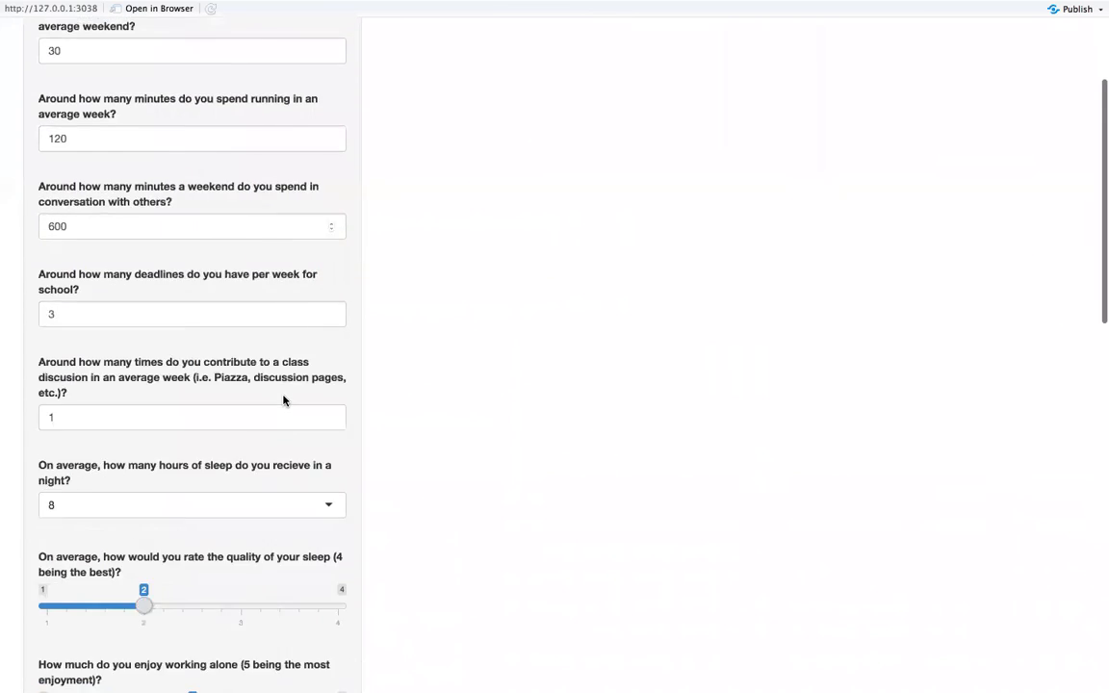
{"action": "scroll", "scroll_direction": "down", "scroll_amount": 3}
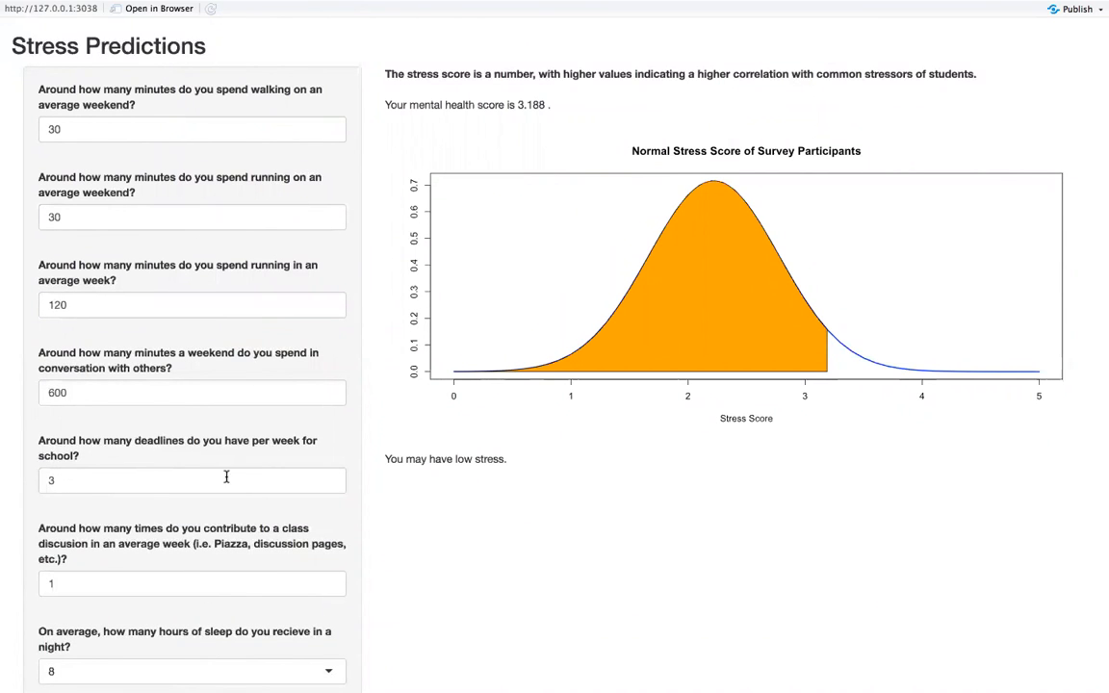
Set nightly sleep to under 3 hours and resubmit for a 1.743 moderate-stress score.
{"action": "scroll", "scroll_direction": "down", "scroll_amount": 3}
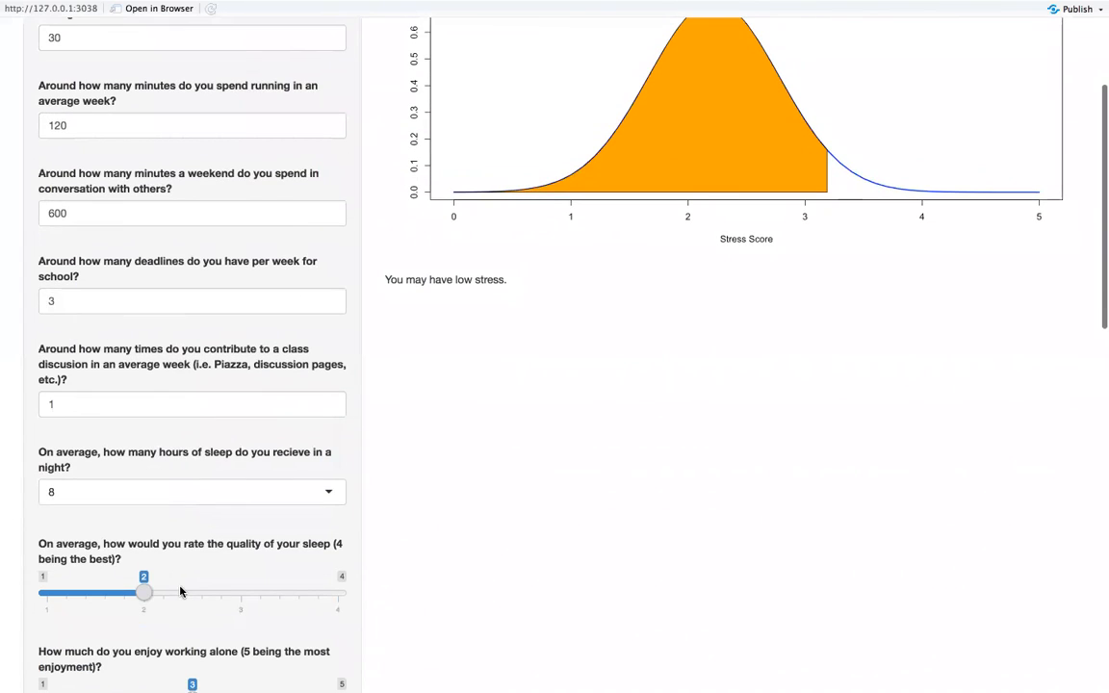
{"action": "mouse_move", "coordinate": [262, 497]}
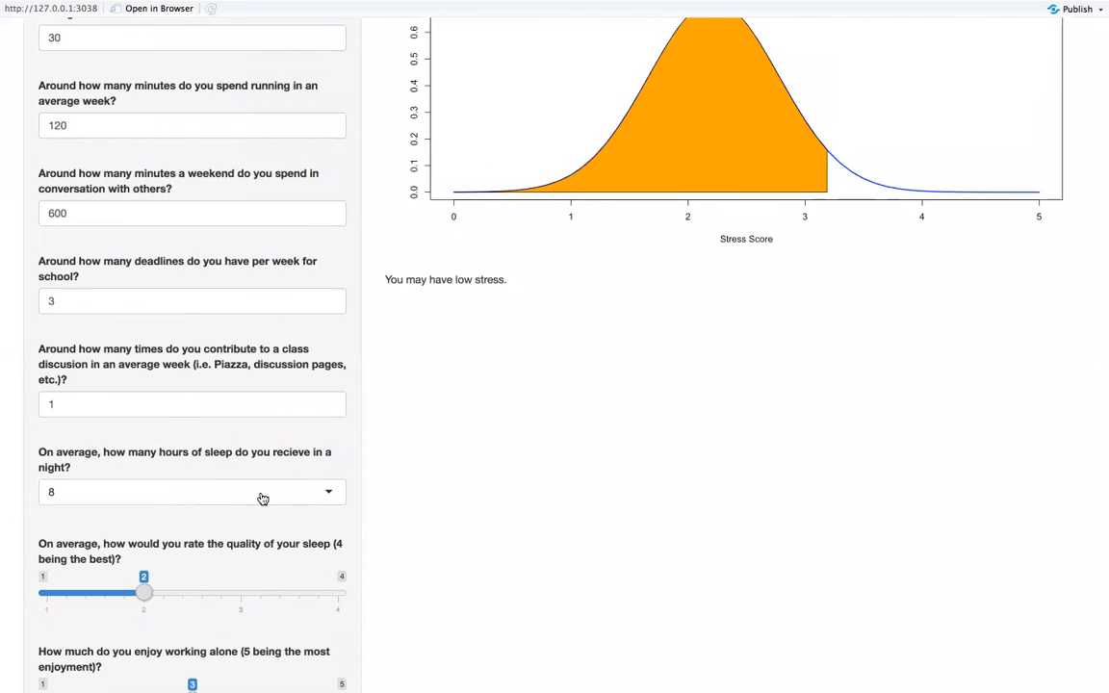
{"action": "left_click", "coordinate": [193, 493]}
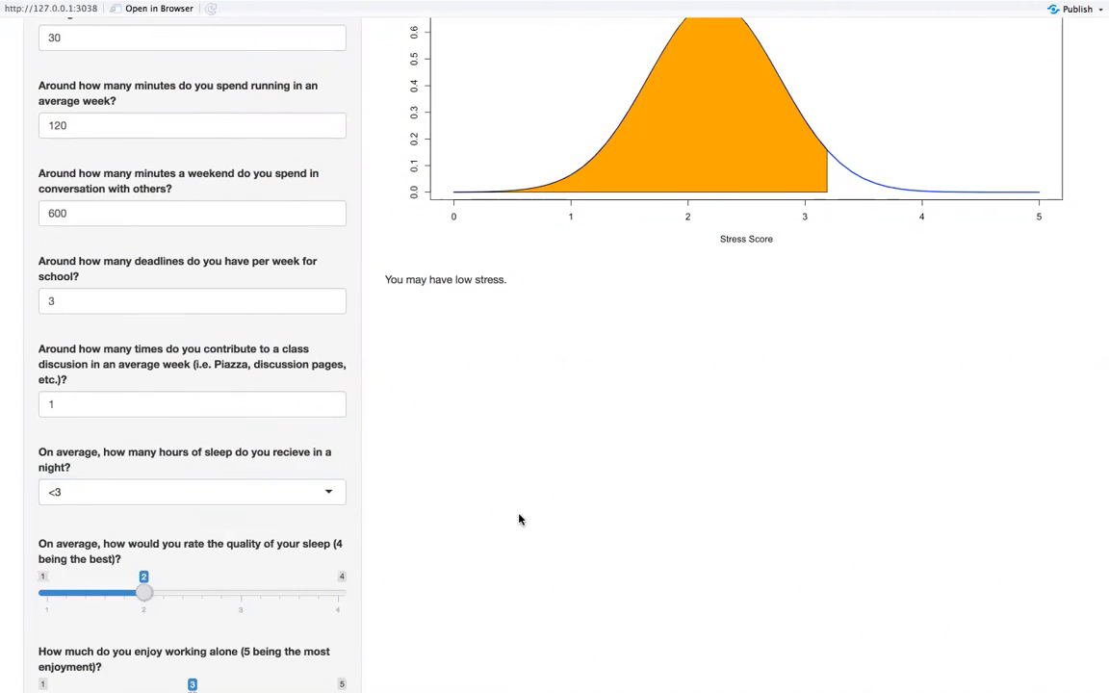
{"action": "scroll", "scroll_direction": "down", "scroll_amount": 3}
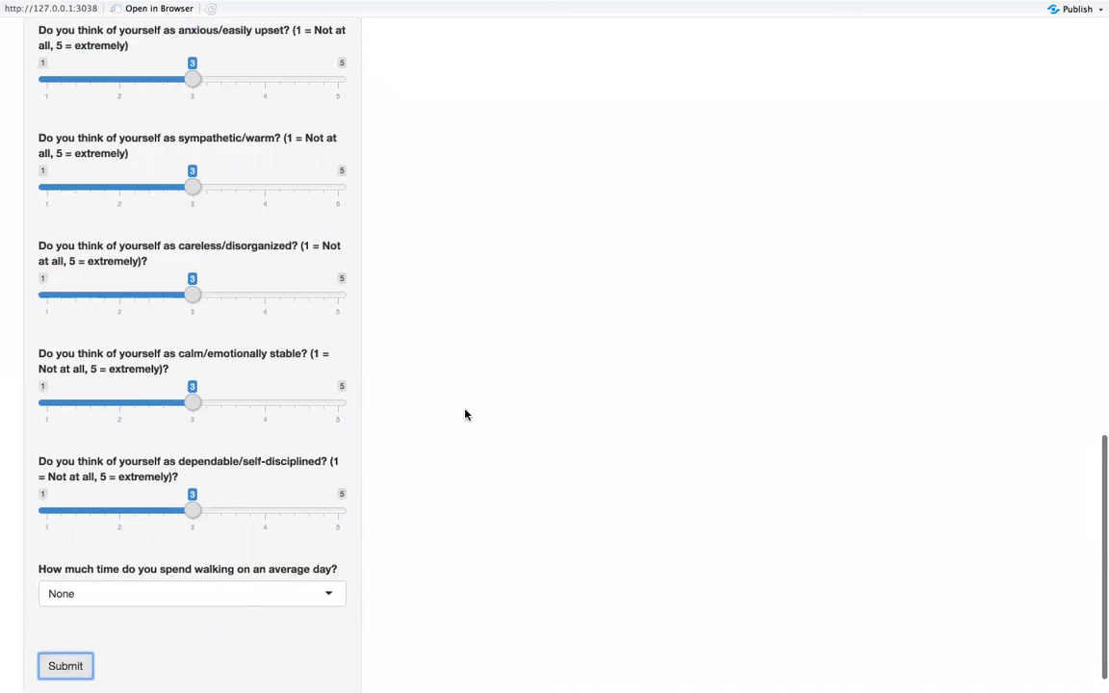
{"action": "left_click", "coordinate": [65, 666]}
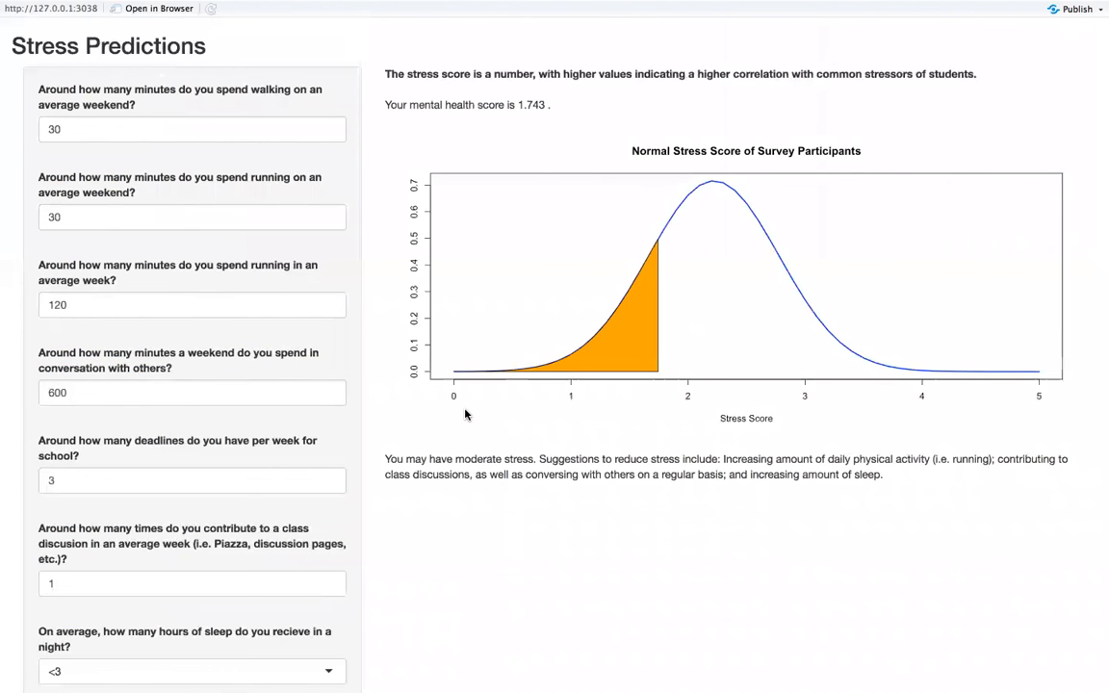